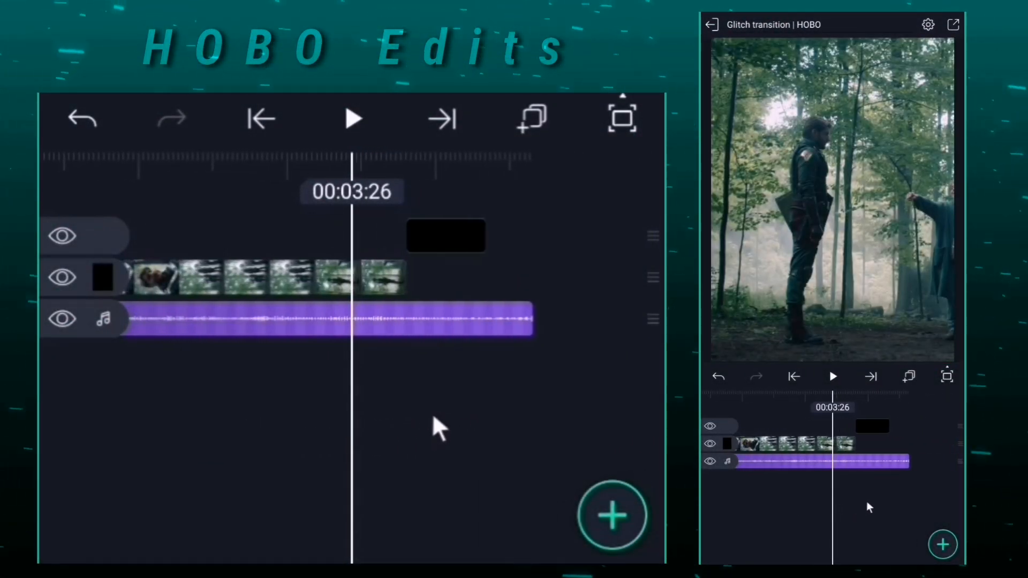
Add a Rectangle shape and flatten it to a thin strip (Size Y 48) across the frame
left_click(613, 515)
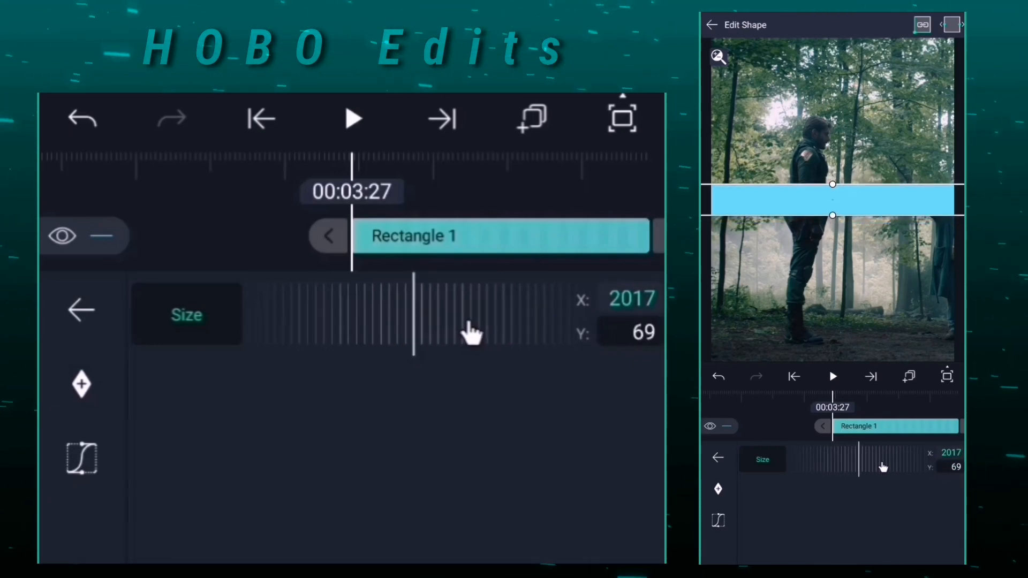
left_click_drag(472, 331, 452, 328)
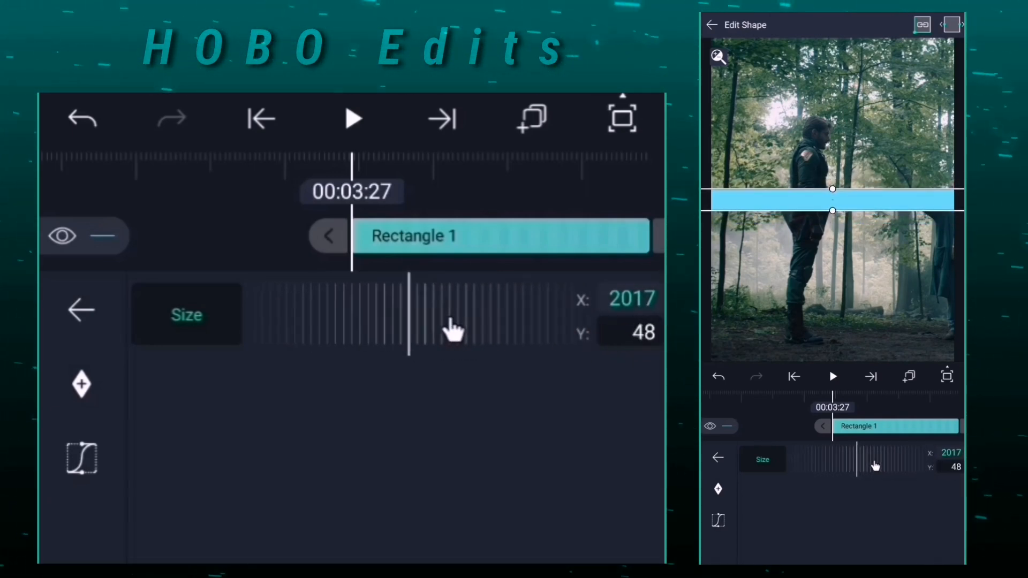
left_click(80, 308)
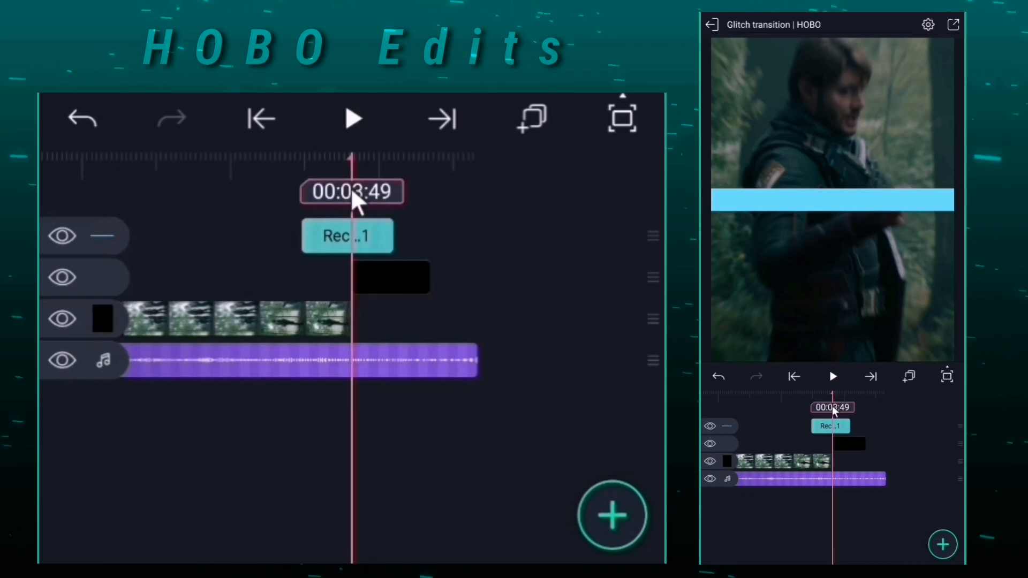
Add a Scatter Repeat effect to Rectangle 1 and raise its radius to 700
left_click(347, 235)
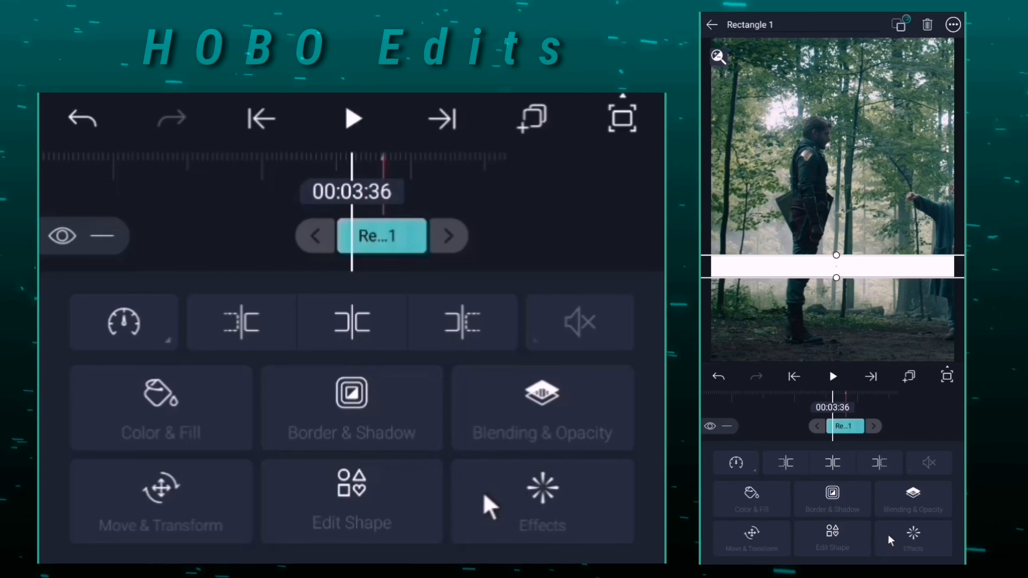
left_click(542, 501)
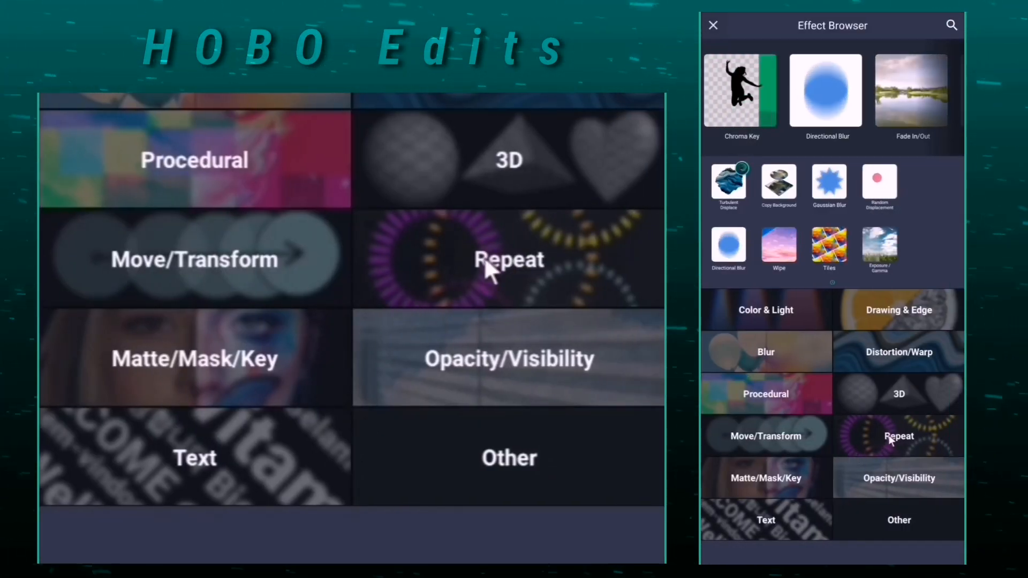
left_click(899, 436)
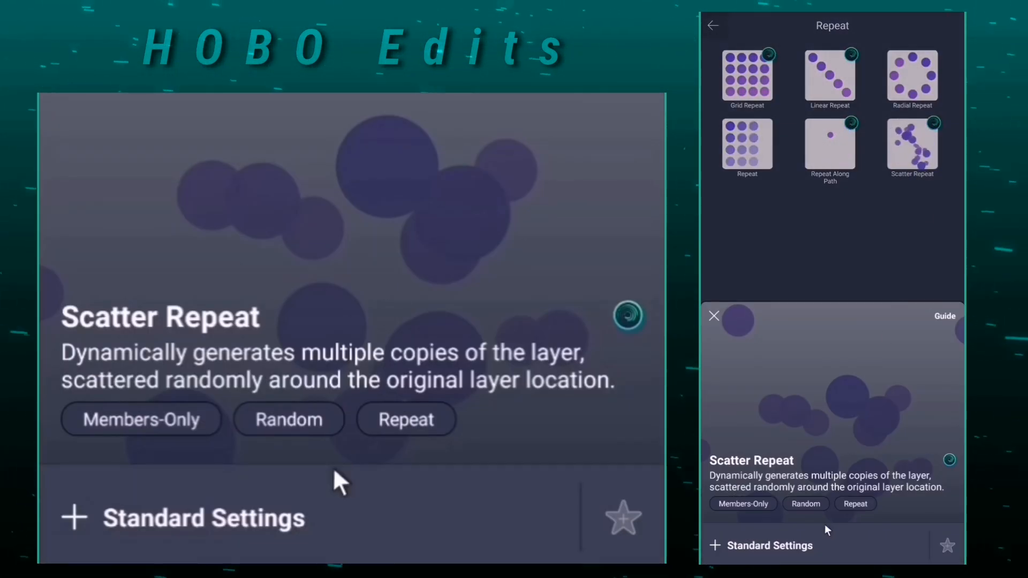
left_click(405, 419)
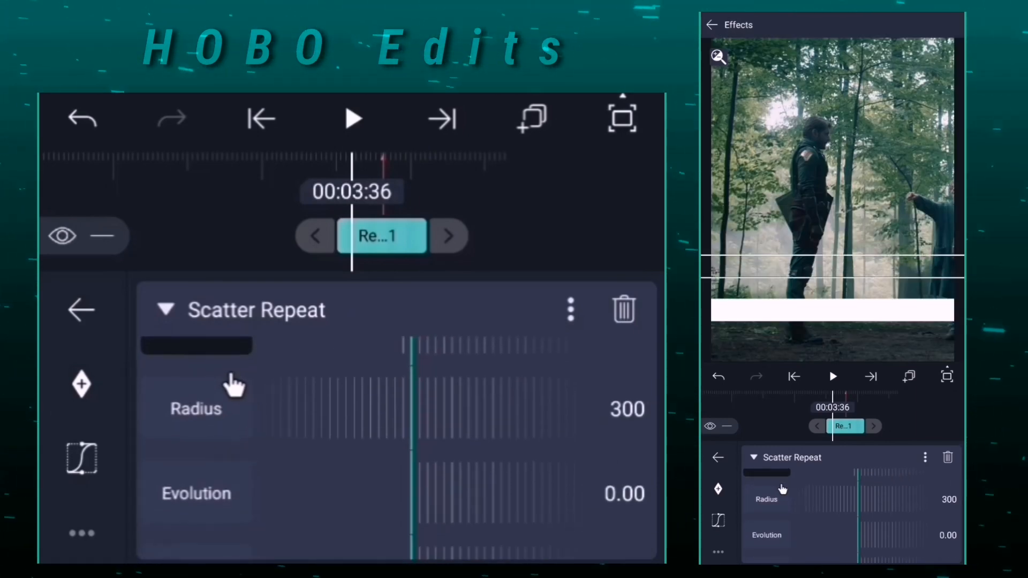
left_click_drag(236, 386, 278, 439)
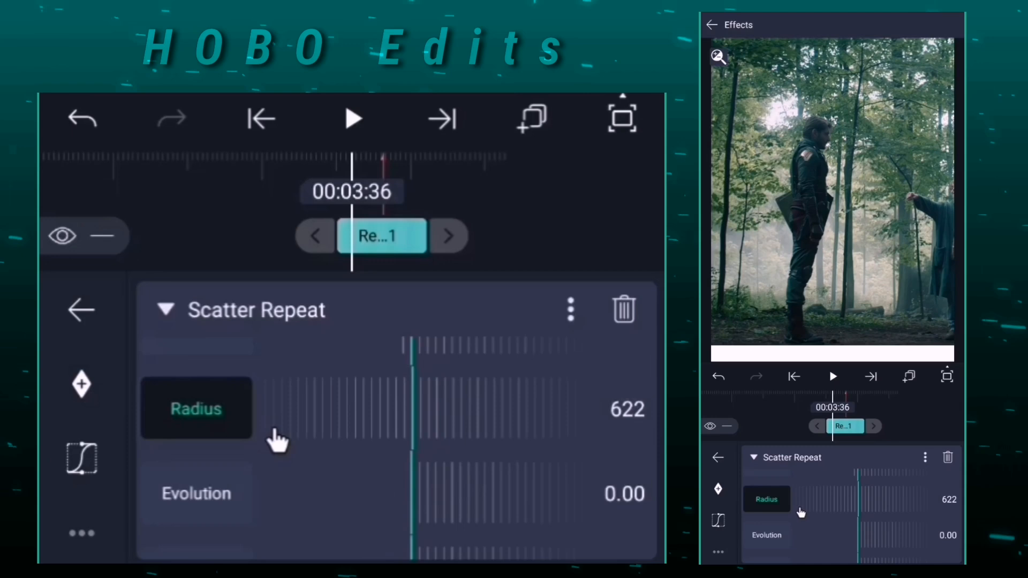
left_click_drag(275, 439, 374, 426)
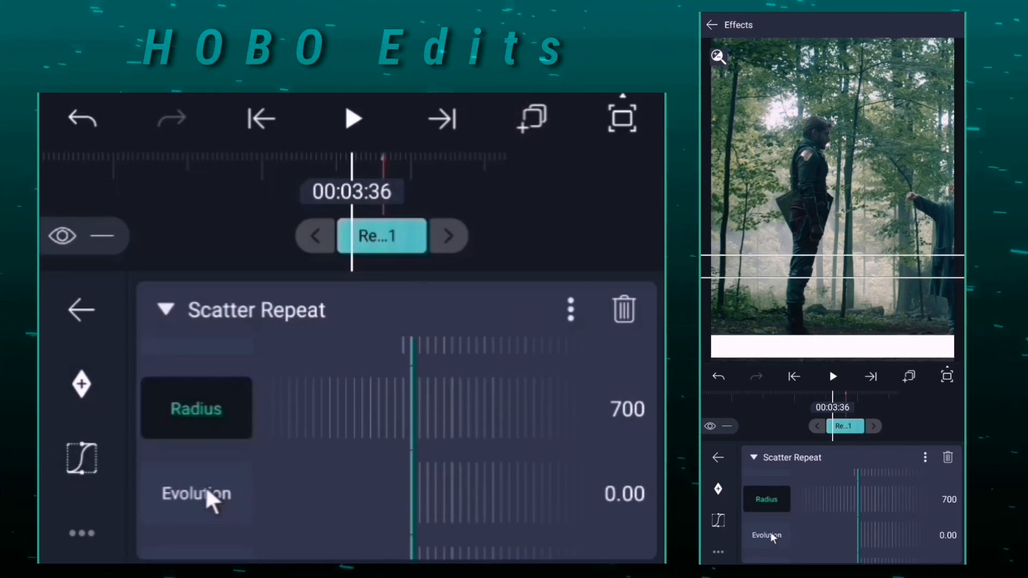
left_click(196, 493)
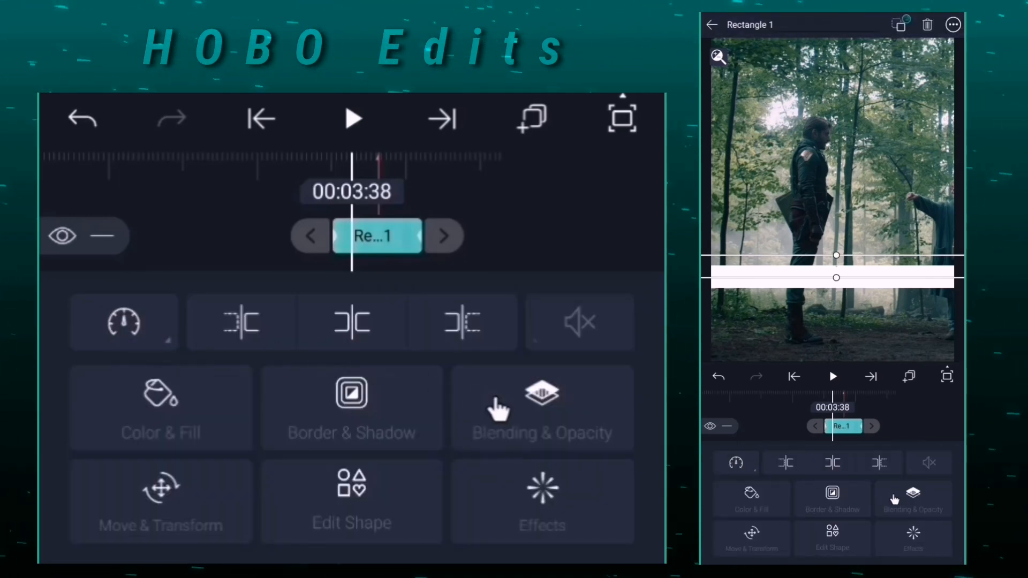
Keyframe the rectangle's opacity in Blending & Opacity and shape a custom Bezier easing curve
left_click(542, 407)
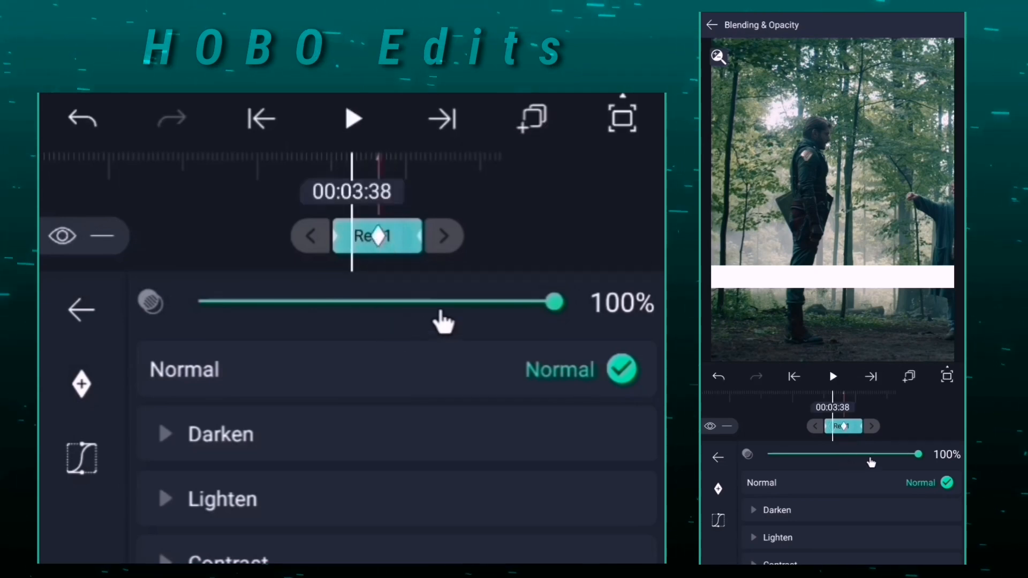
left_click_drag(550, 302, 344, 302)
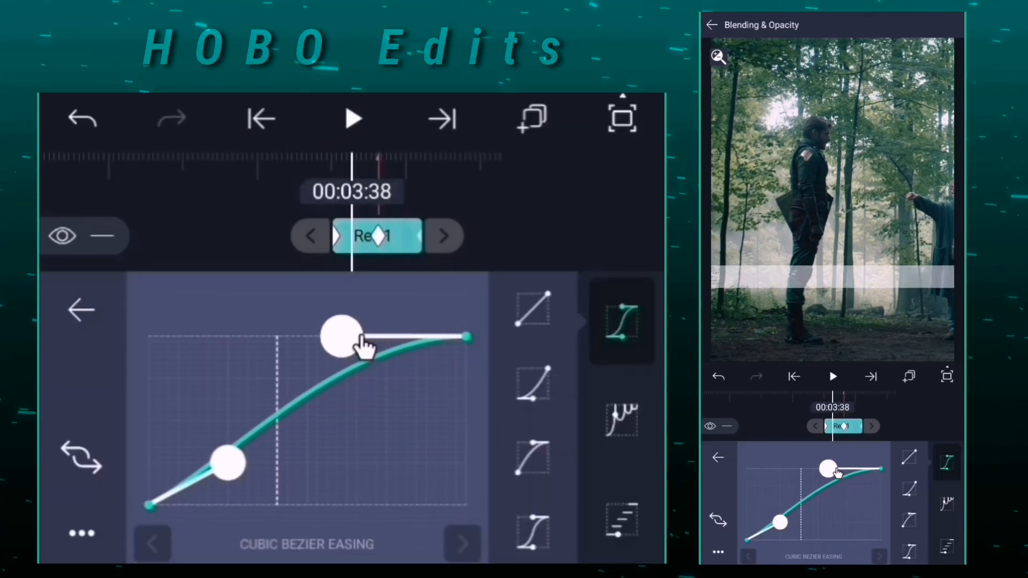
left_click_drag(226, 463, 148, 433)
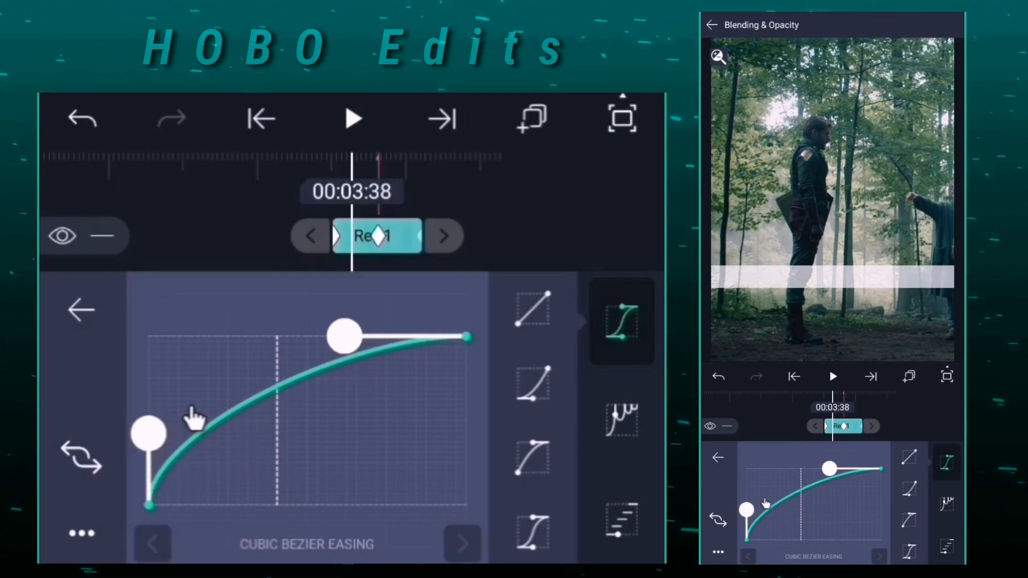
left_click(80, 534)
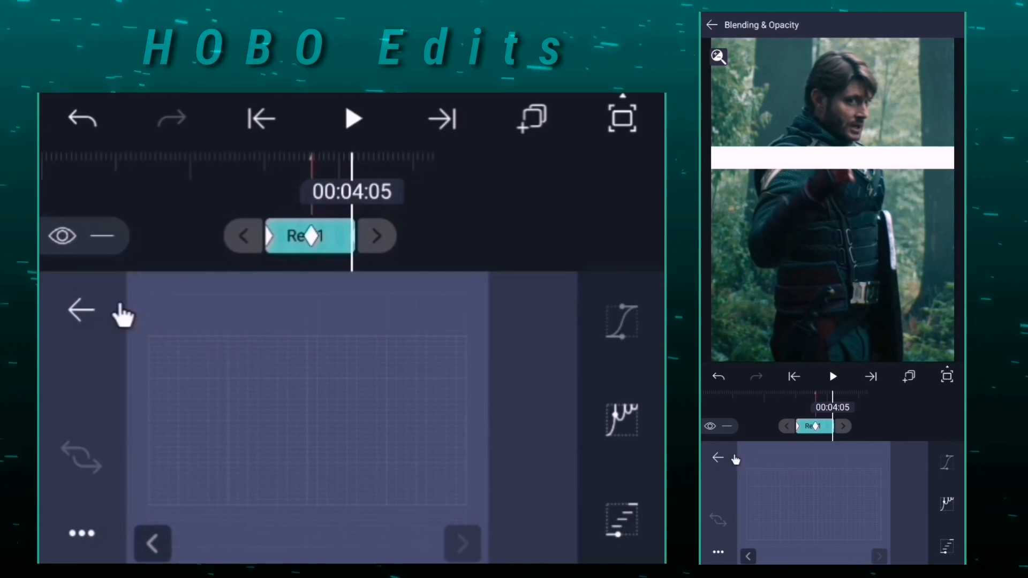
left_click(149, 302)
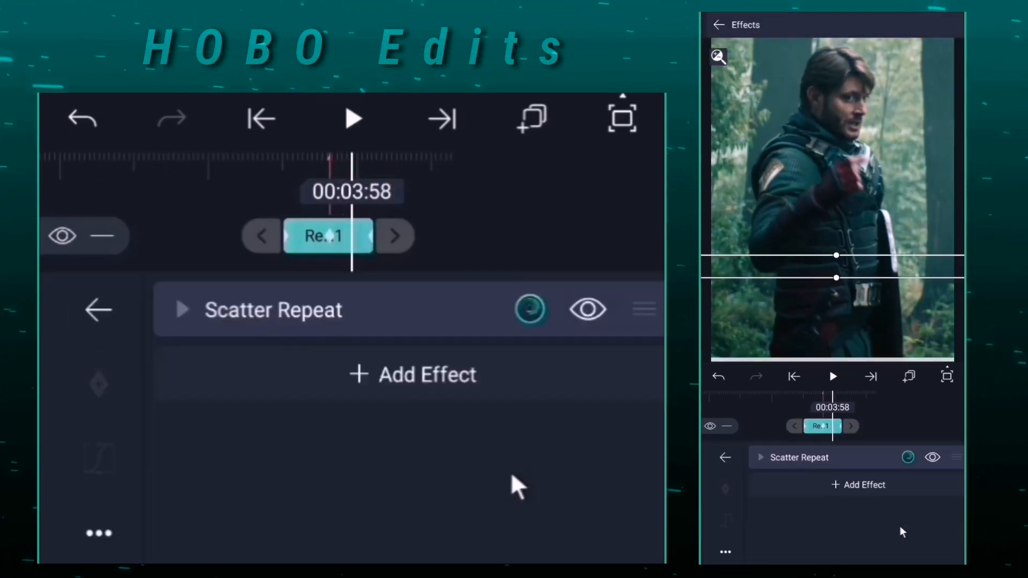
Adjust Scatter Repeat to radius 550 and evolution 2.30, then add Rectangle 2
left_click(182, 310)
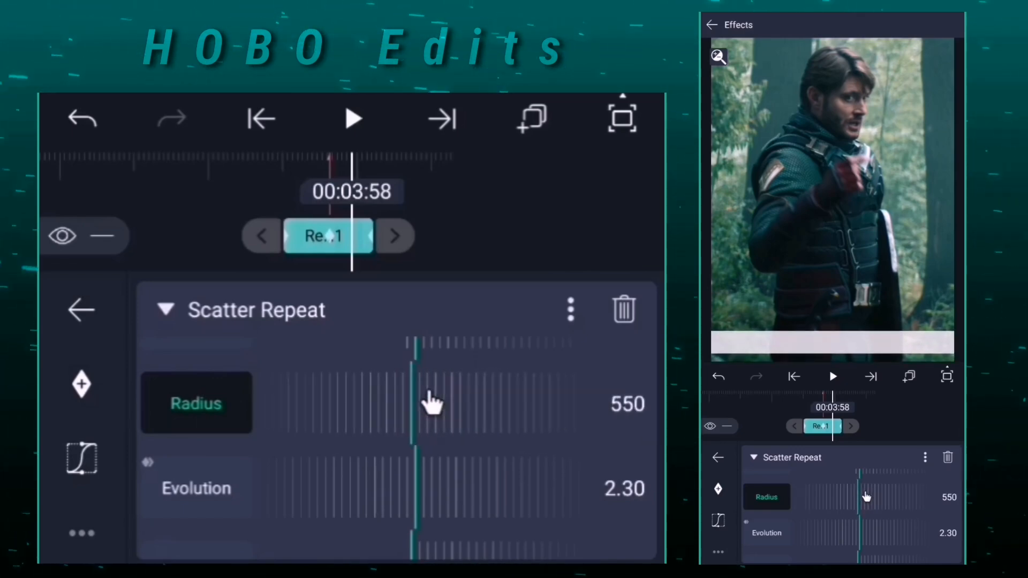
left_click(81, 310)
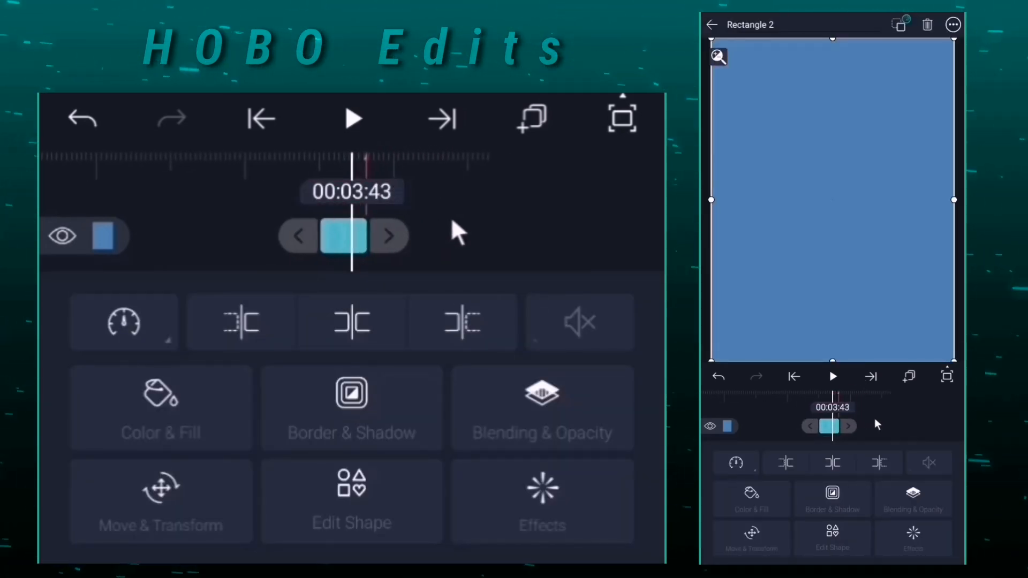
Add a Displacement Map (X=R, Y=G) to Rectangle 2 and keyframe Offset X from ~310 down to 51
left_click(542, 502)
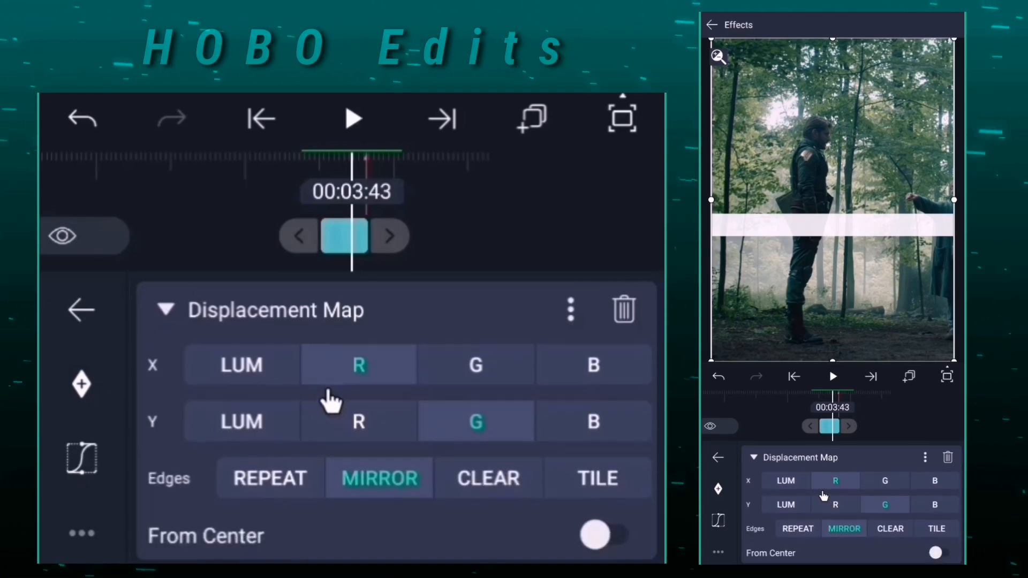
left_click(346, 236)
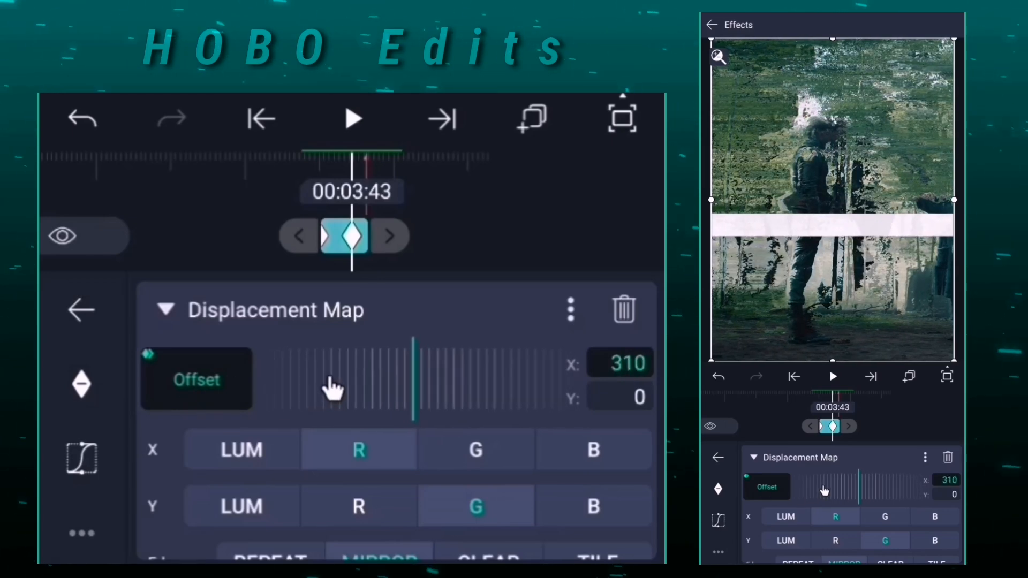
left_click_drag(334, 386, 482, 386)
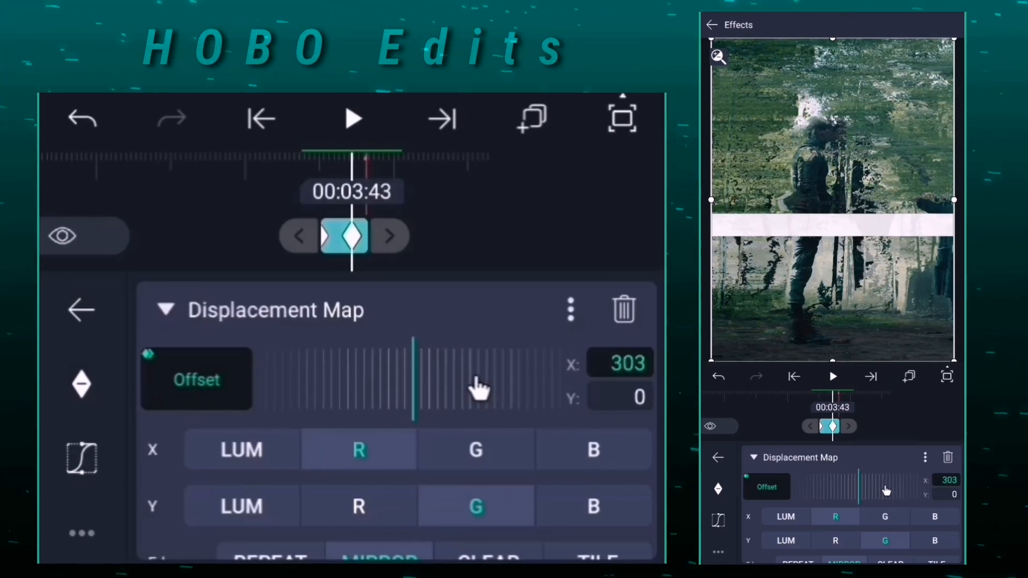
left_click_drag(479, 384, 413, 384)
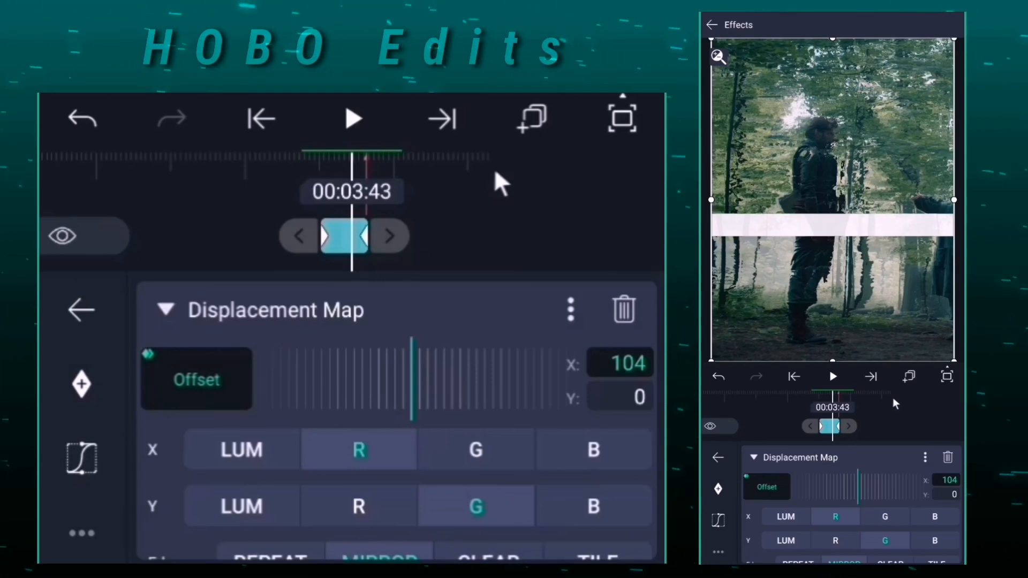
left_click(82, 309)
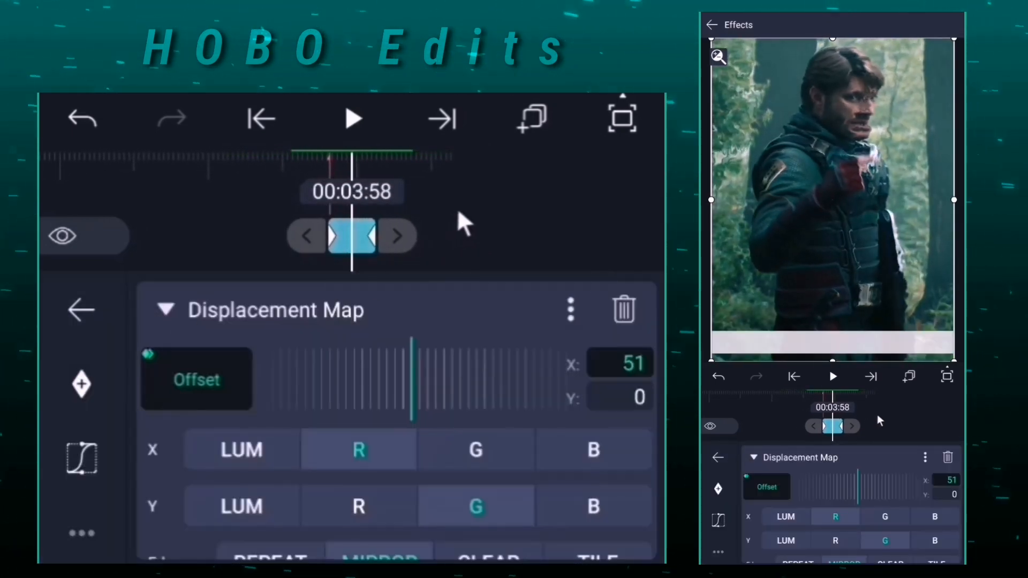
Leave the layer editor and browse the effect categories back at the timeline
left_click(81, 309)
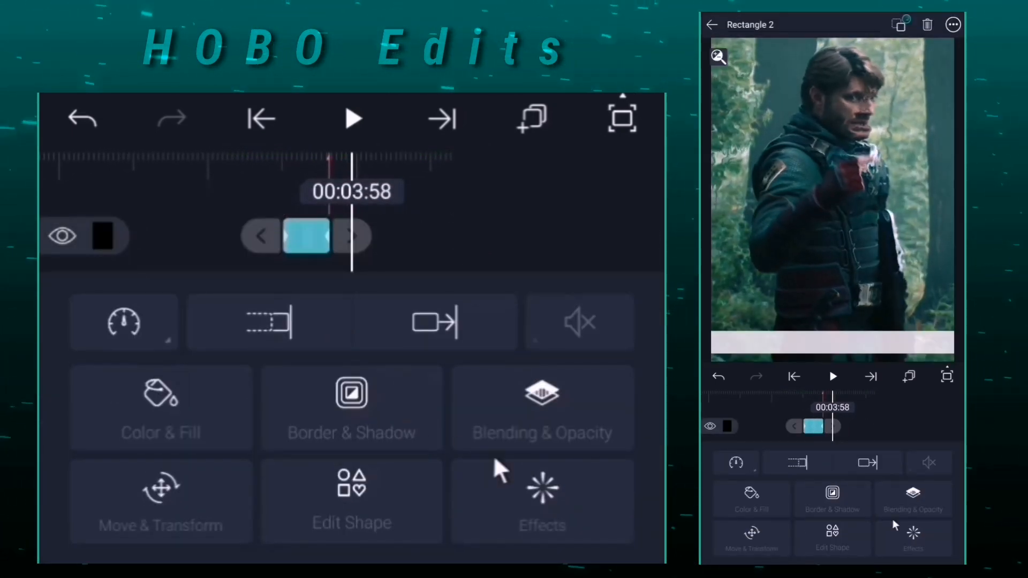
left_click(542, 498)
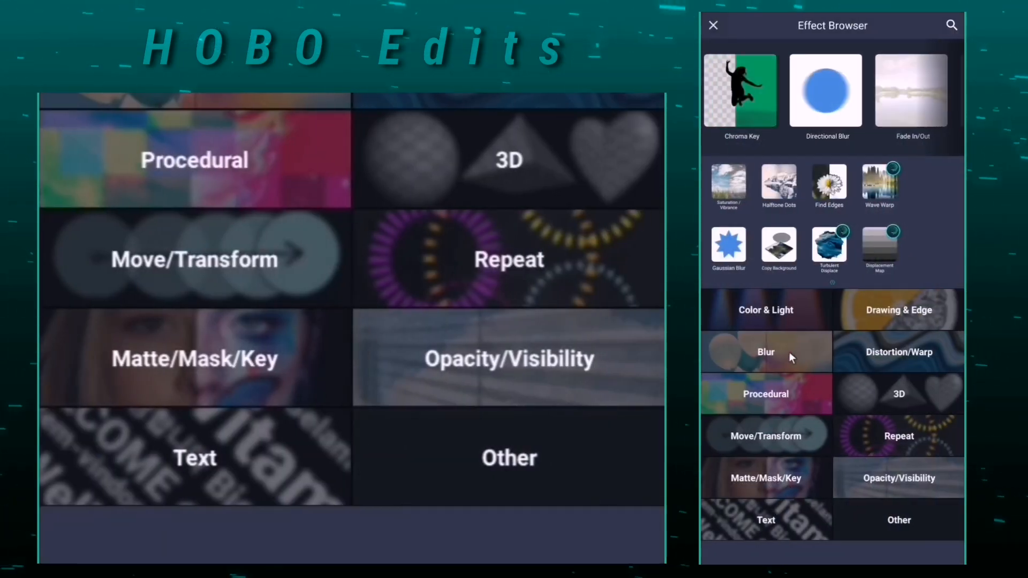
left_click(765, 310)
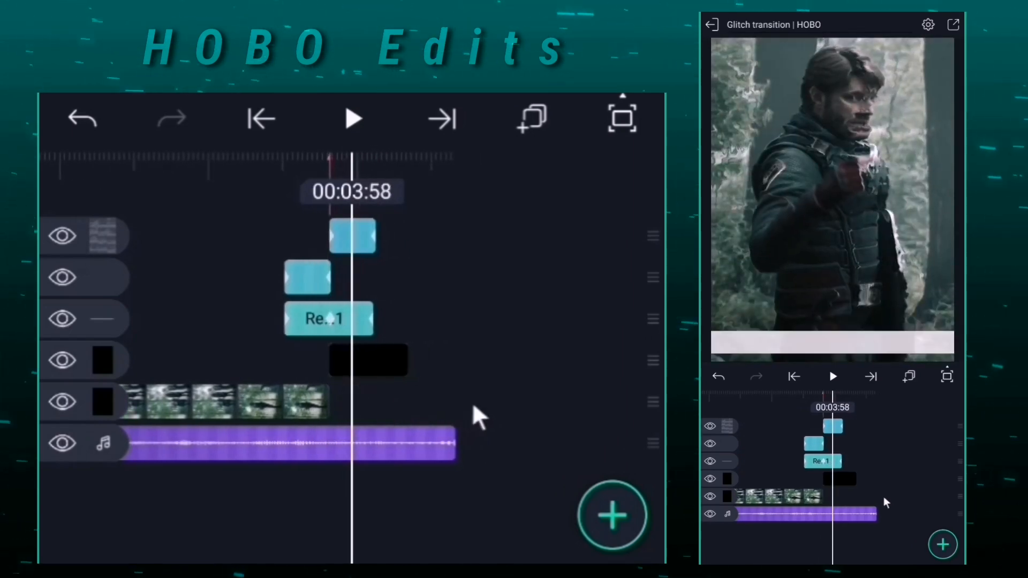
Stretch Rectangle 3 to the composition area and add a Turbulent Displace effect
left_click(613, 515)
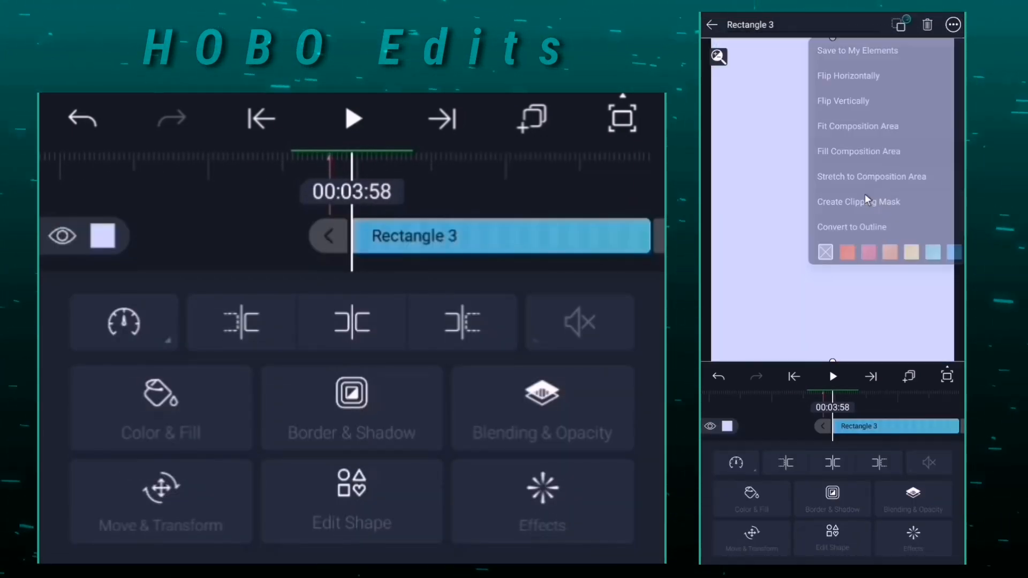
left_click(542, 502)
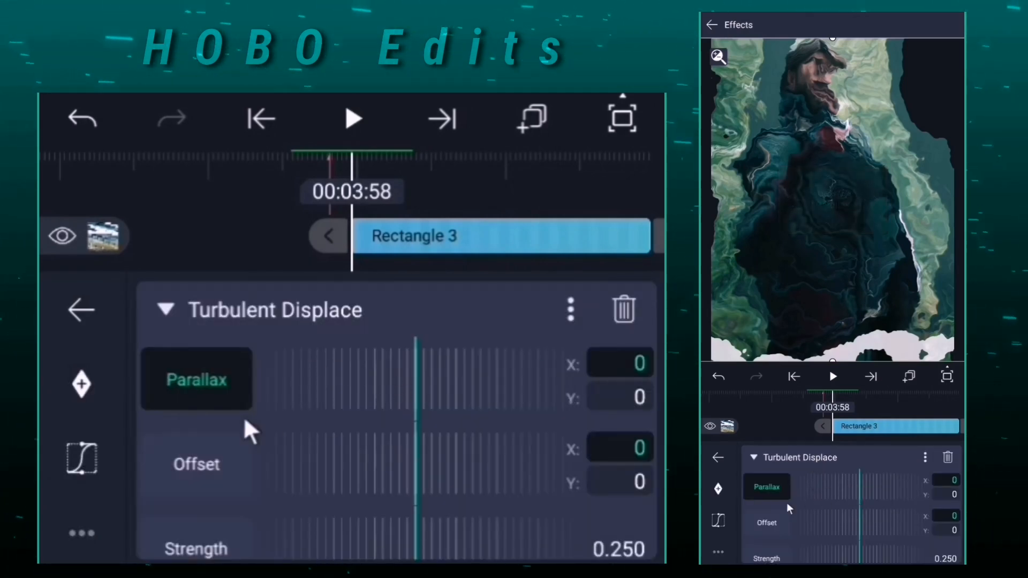
Switch Turbulent Displace to XY mode and lower its strength to about 0.18
scroll("down", 3)
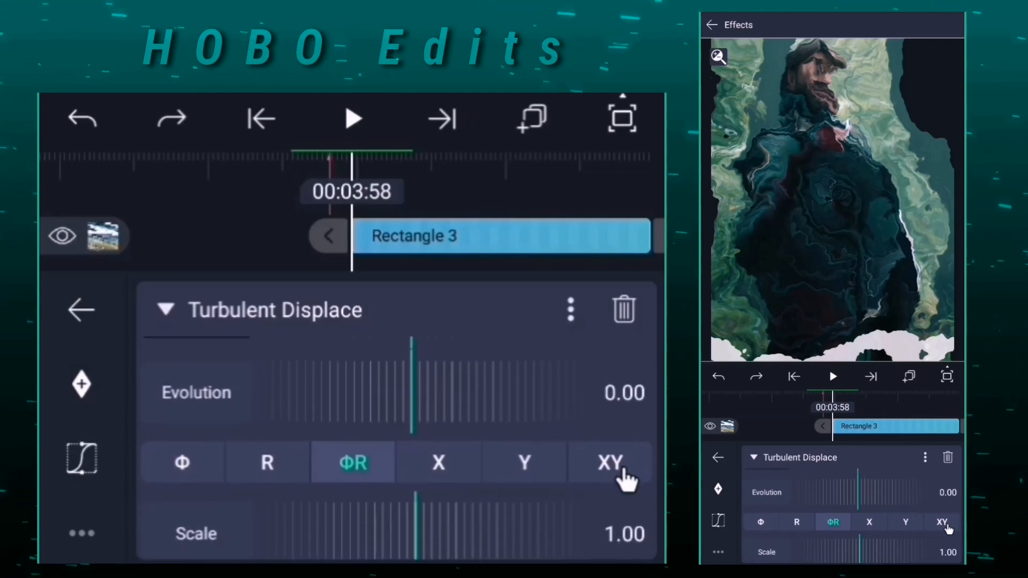
left_click(439, 463)
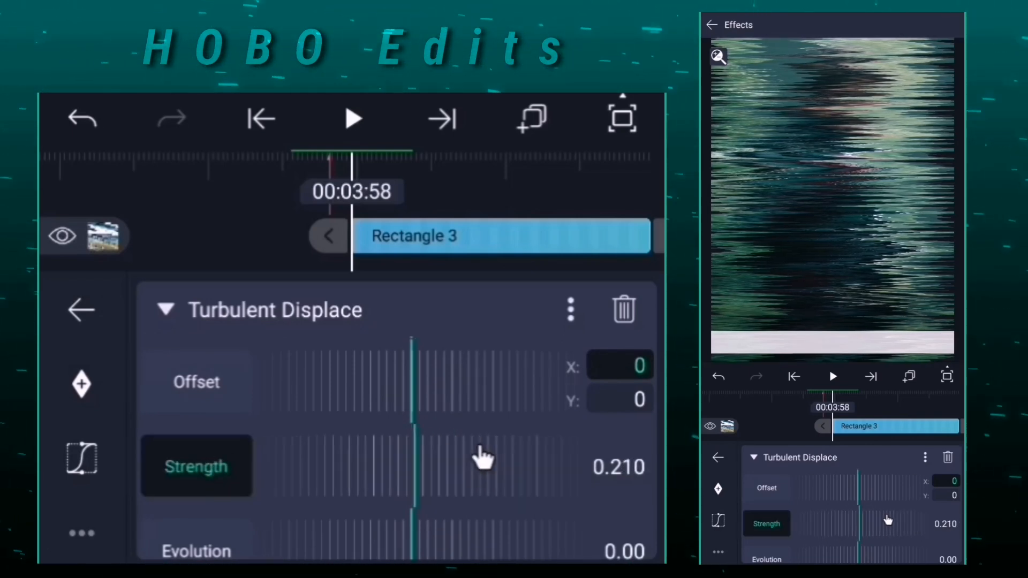
left_click_drag(485, 460, 472, 466)
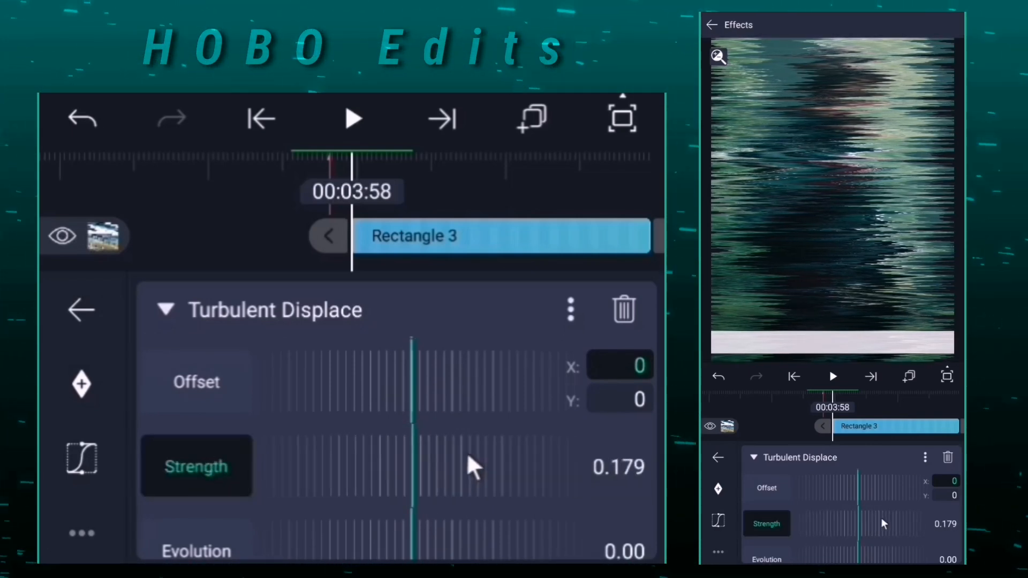
left_click_drag(473, 466, 565, 475)
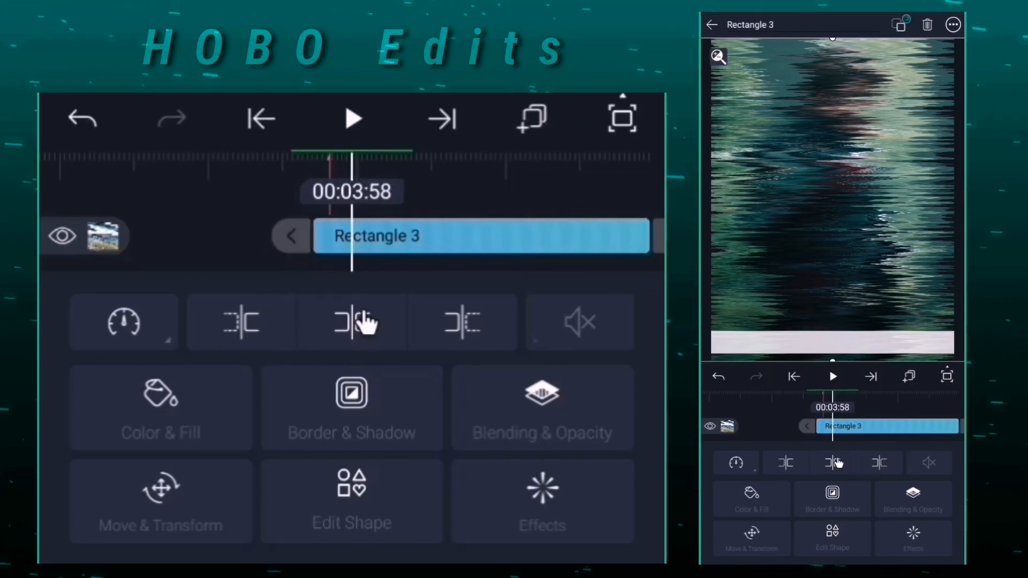
Keyframe Rectangle 3's opacity down to 38% in Blending & Opacity
left_click(352, 322)
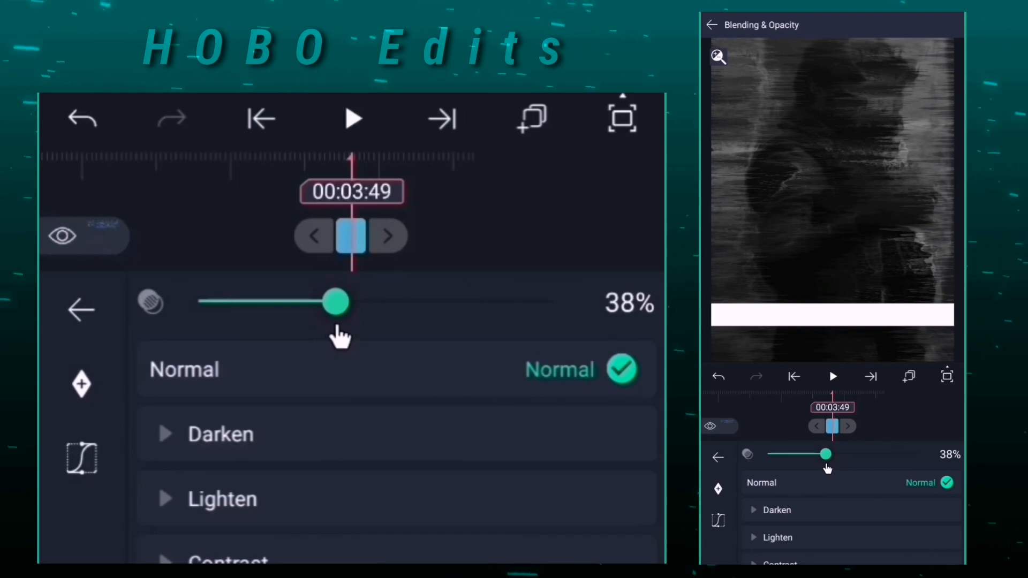
left_click_drag(336, 302, 308, 302)
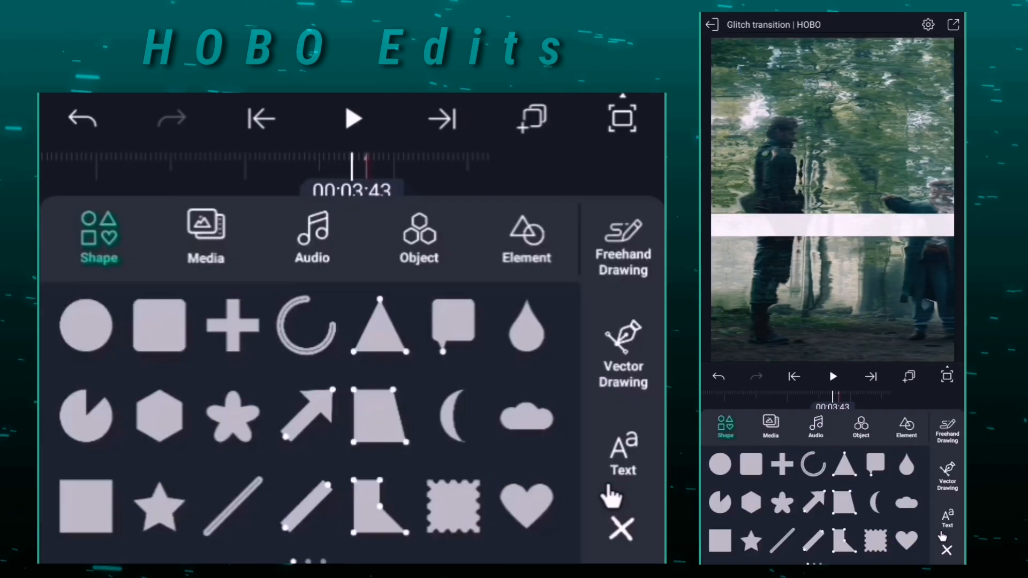
Add Rectangle 4 with Copy Background and Find Edges effects, adjusting the Threshold
left_click(158, 325)
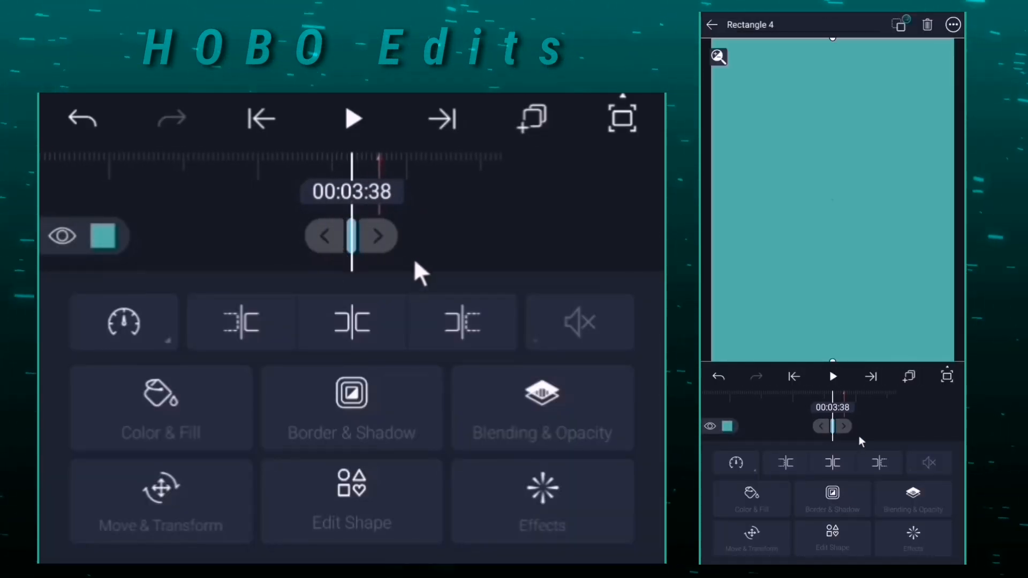
left_click(542, 407)
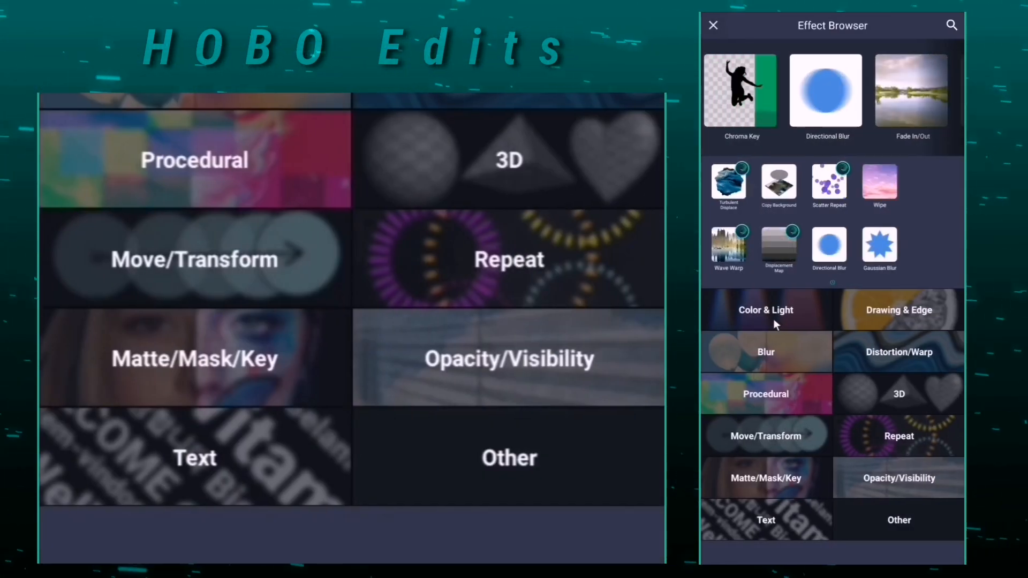
left_click(898, 310)
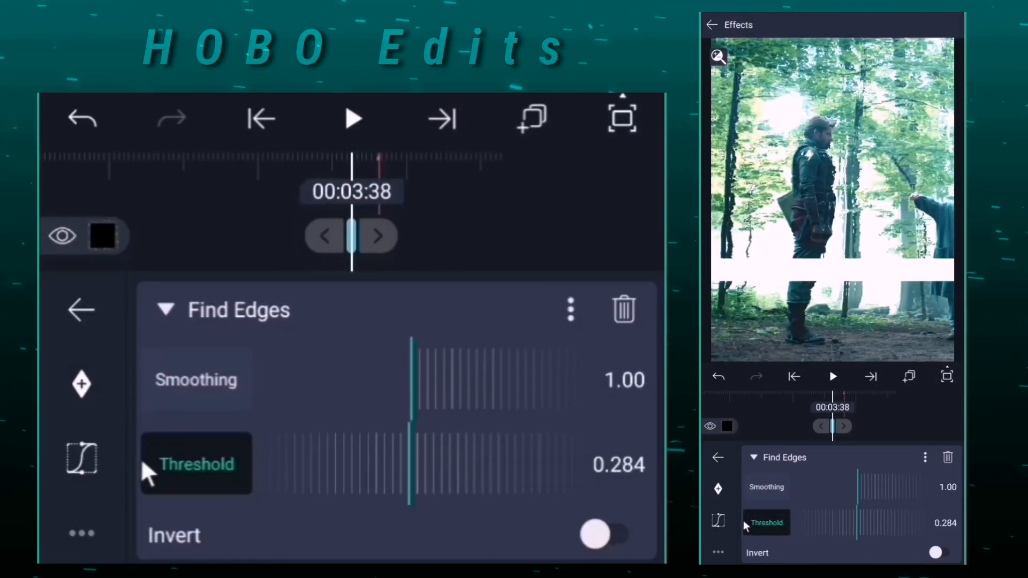
left_click(165, 309)
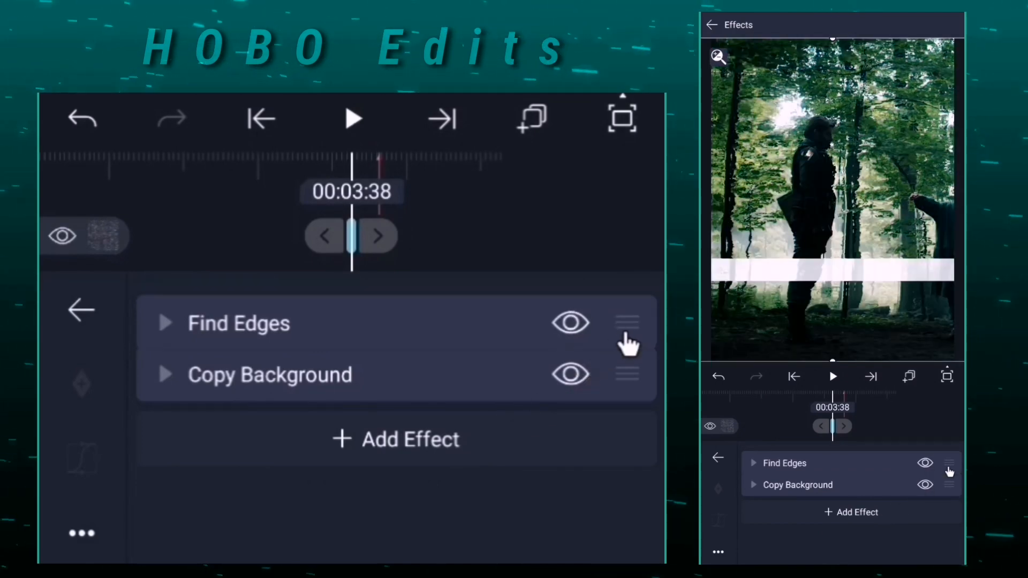
left_click(80, 310)
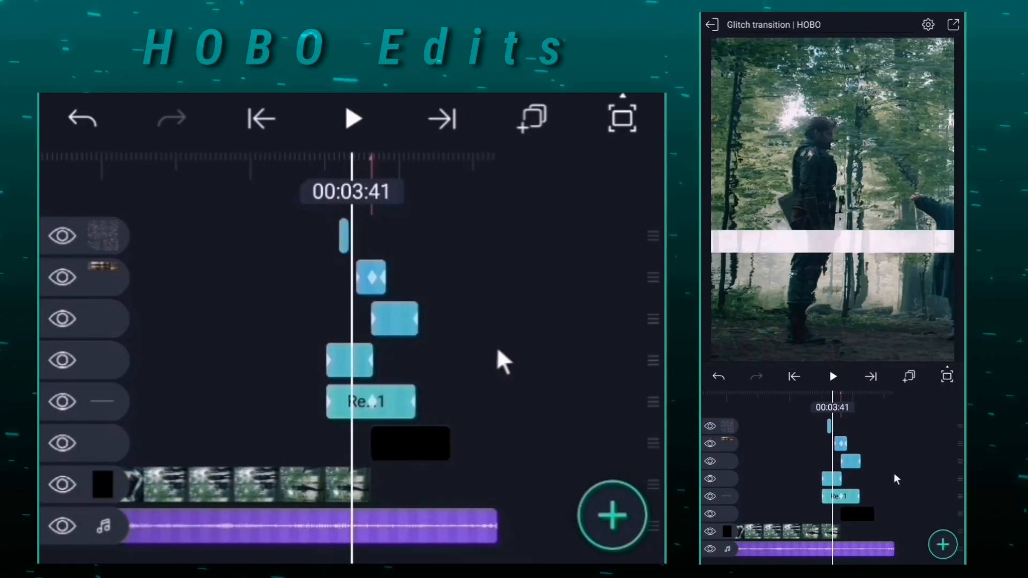
Stretch Rectangle 5 to the composition area and give it an edge-tracing sketch effect
left_click(612, 517)
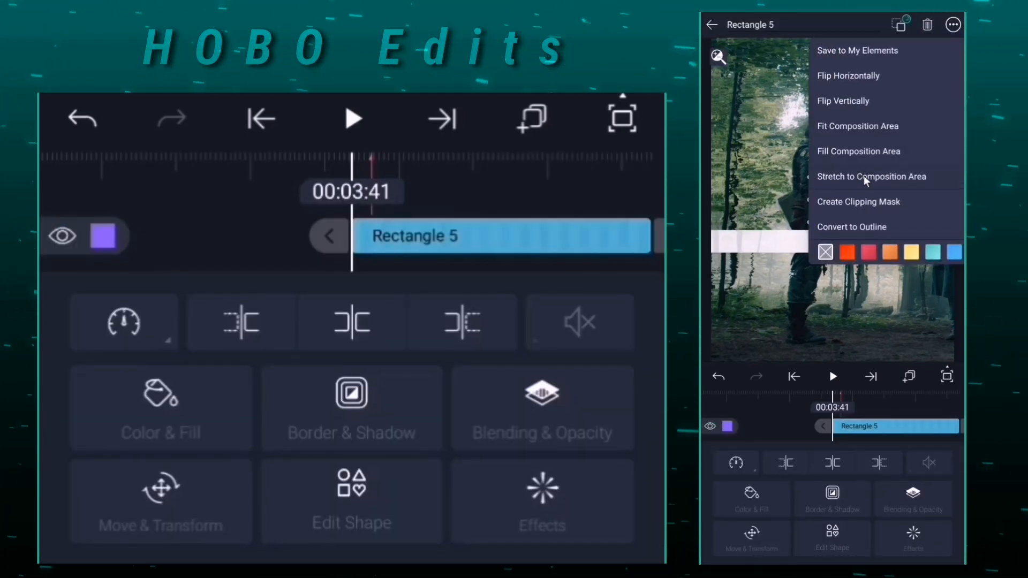
left_click(542, 500)
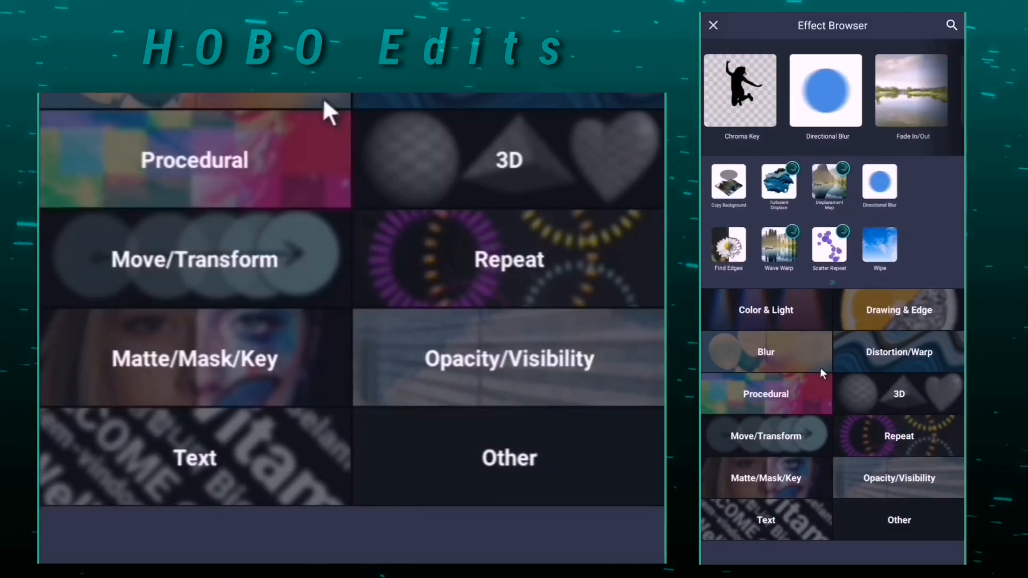
left_click(898, 520)
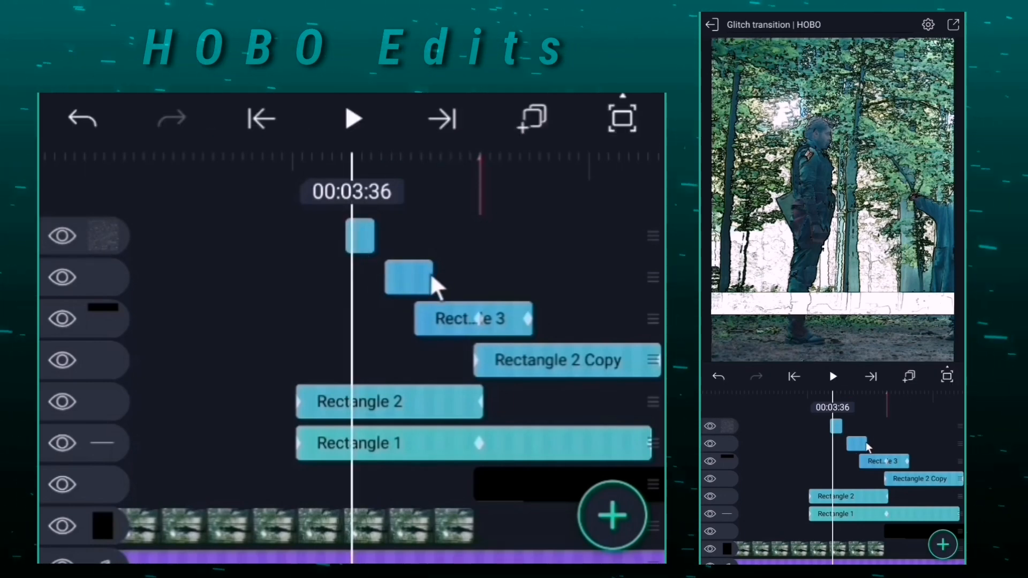
Apply Halftone Dots to the short rectangle with Amount about 72 and navy/cream colours
left_click(360, 236)
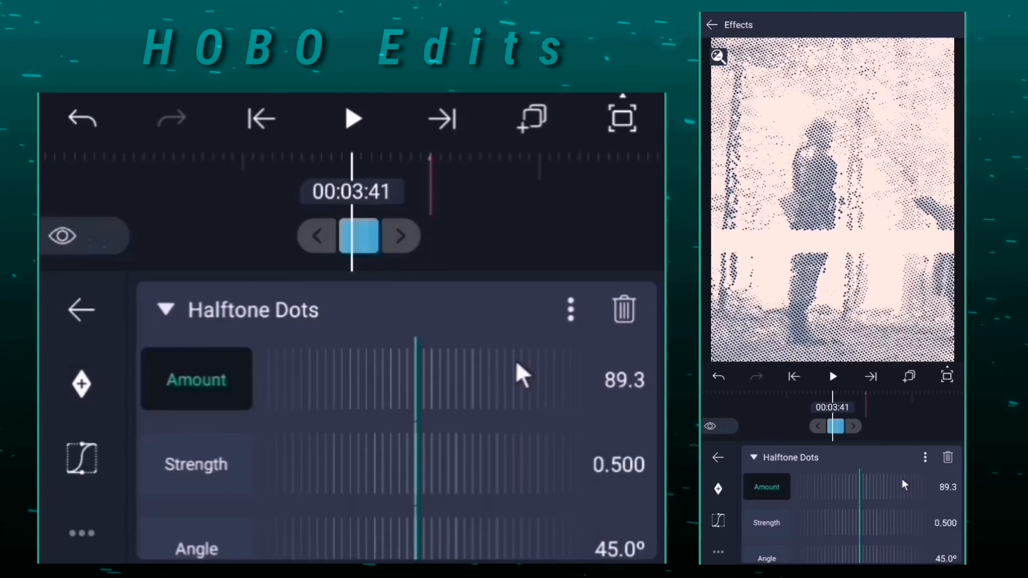
left_click_drag(521, 377, 508, 393)
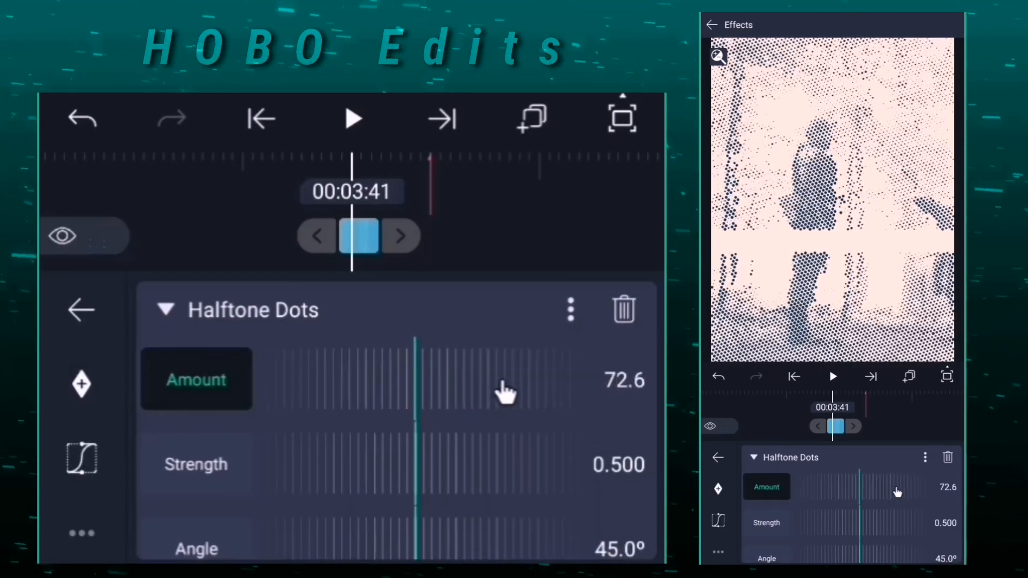
left_click_drag(508, 390, 571, 389)
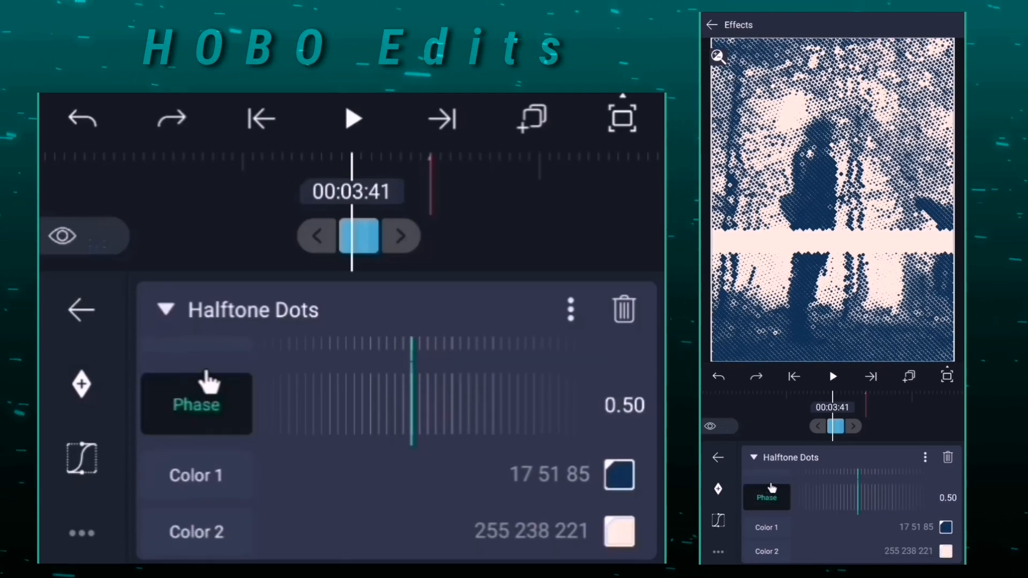
left_click(617, 474)
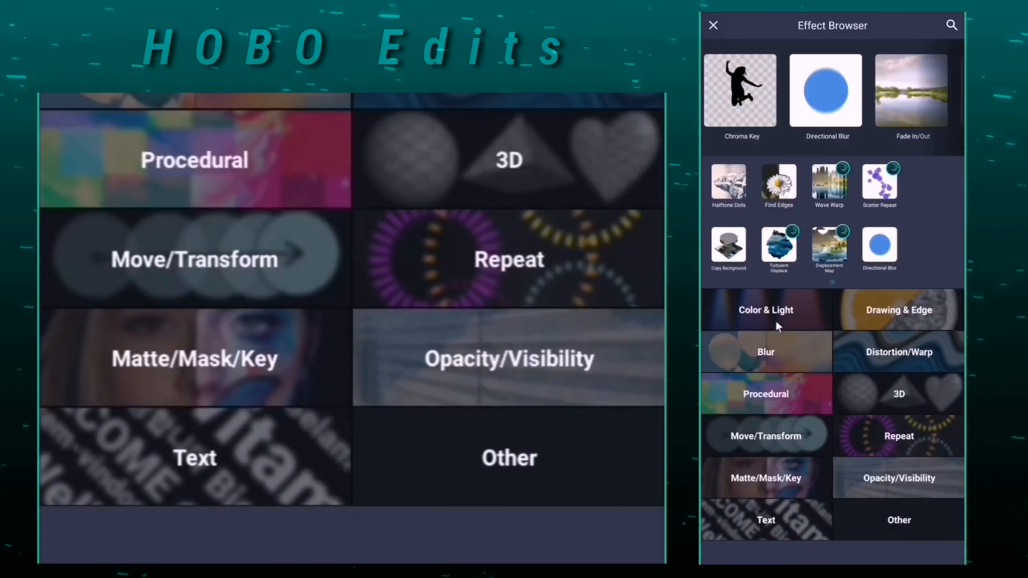
Add a Gaussian Blur after Halftone Dots, then select Rectangle 1 for editing
left_click(765, 352)
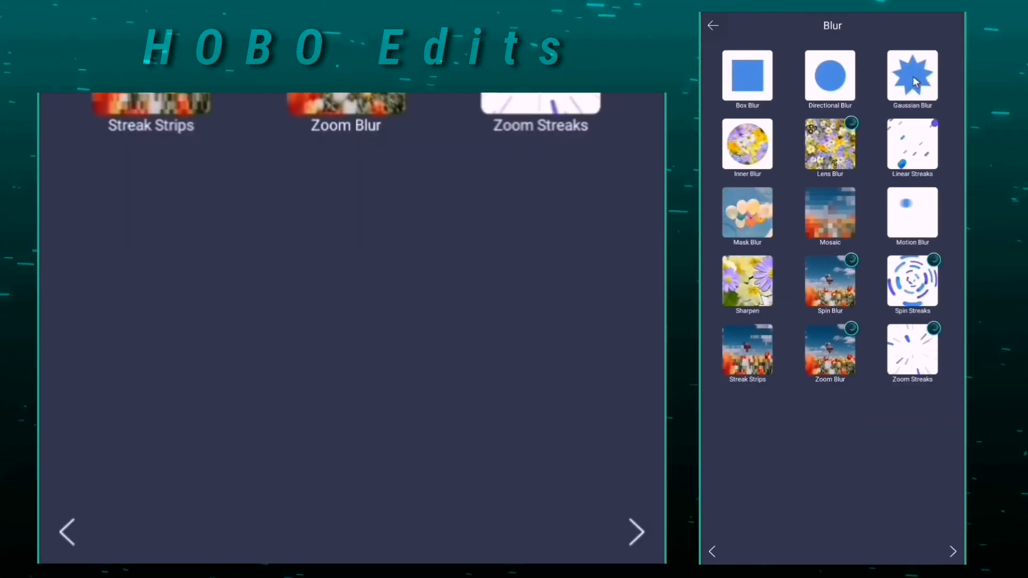
left_click(912, 75)
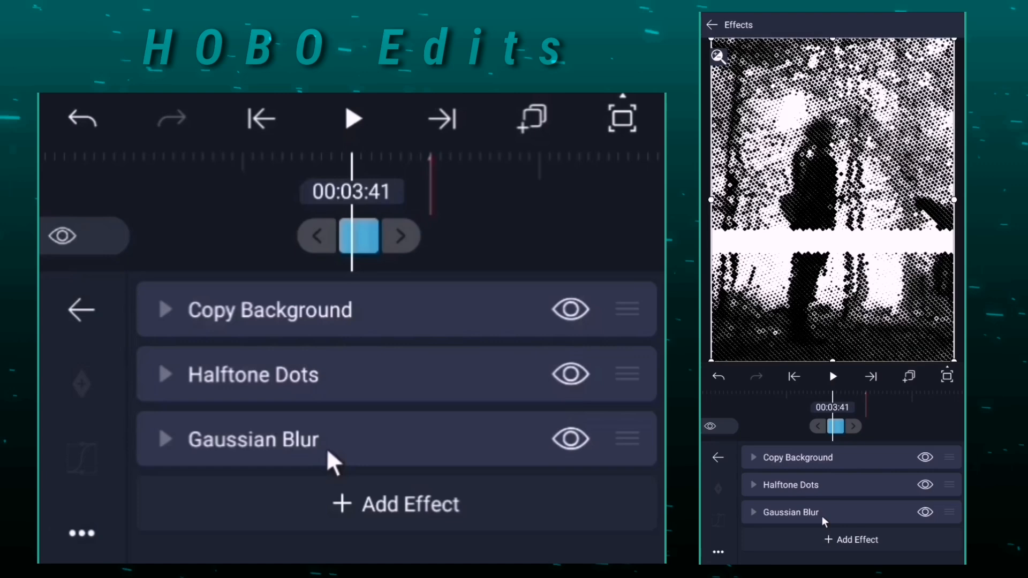
left_click(252, 439)
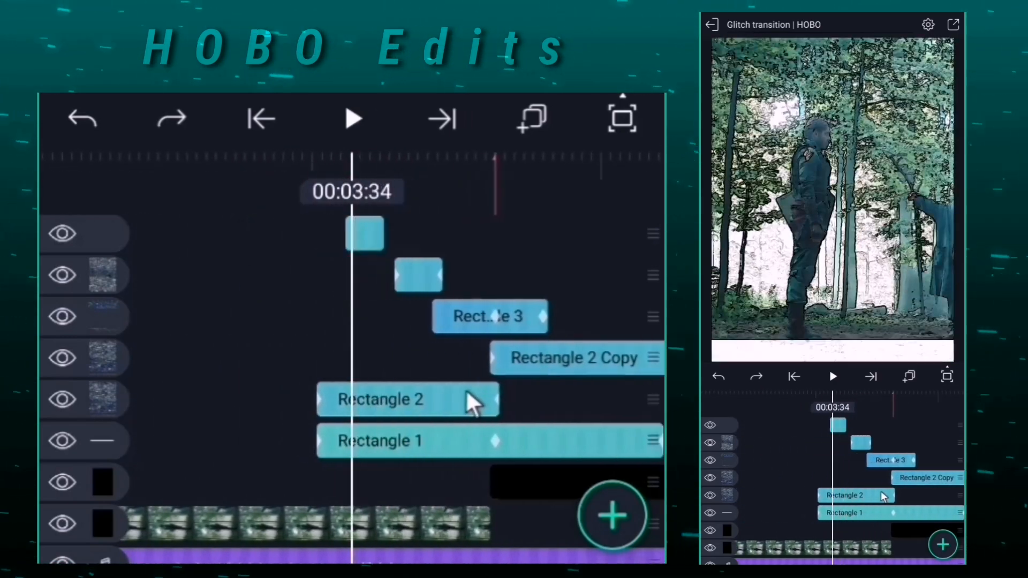
left_click(380, 440)
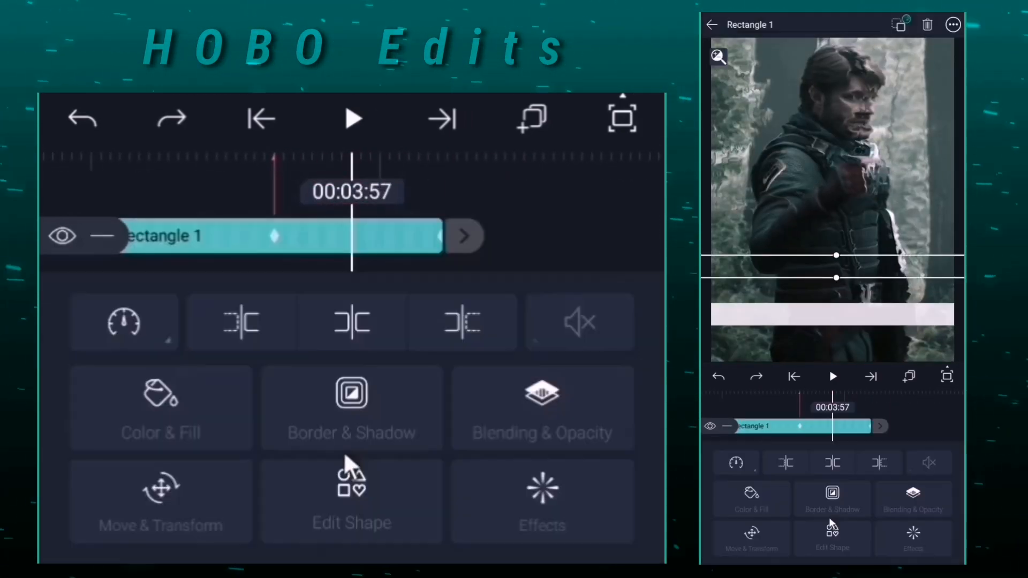